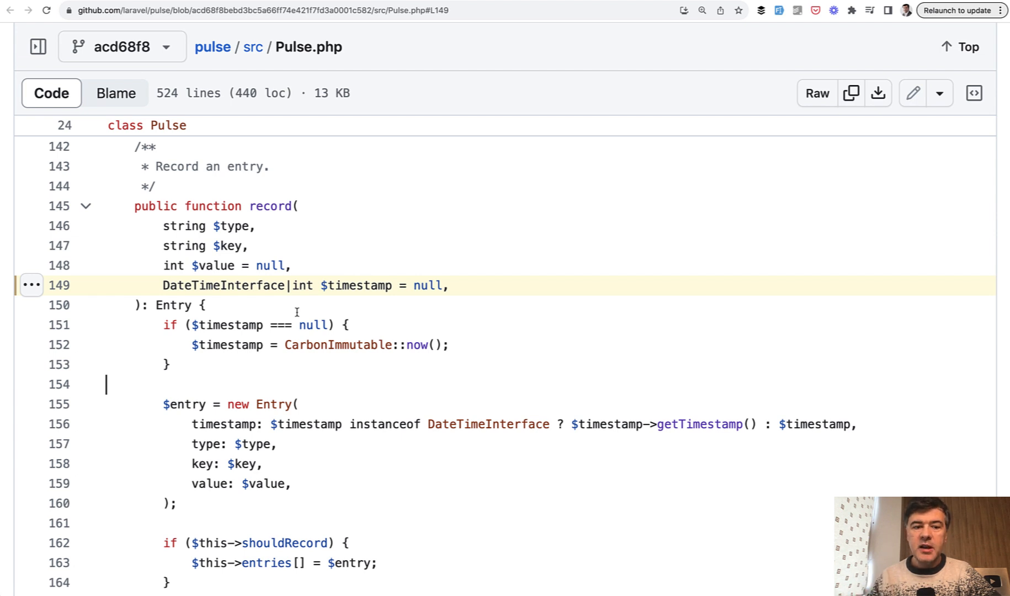
mouse_move(205, 311)
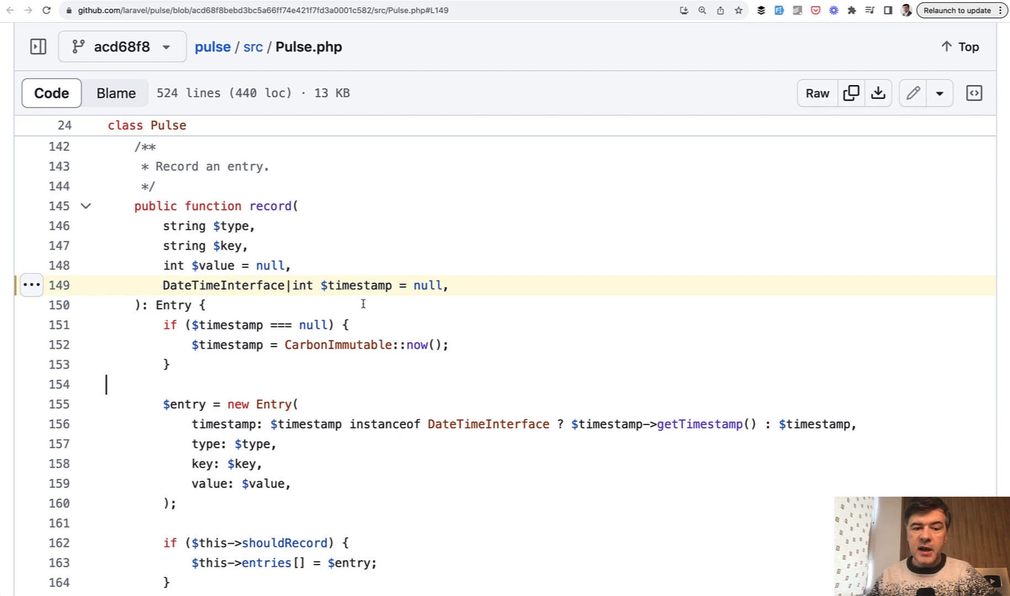
mouse_move(280, 272)
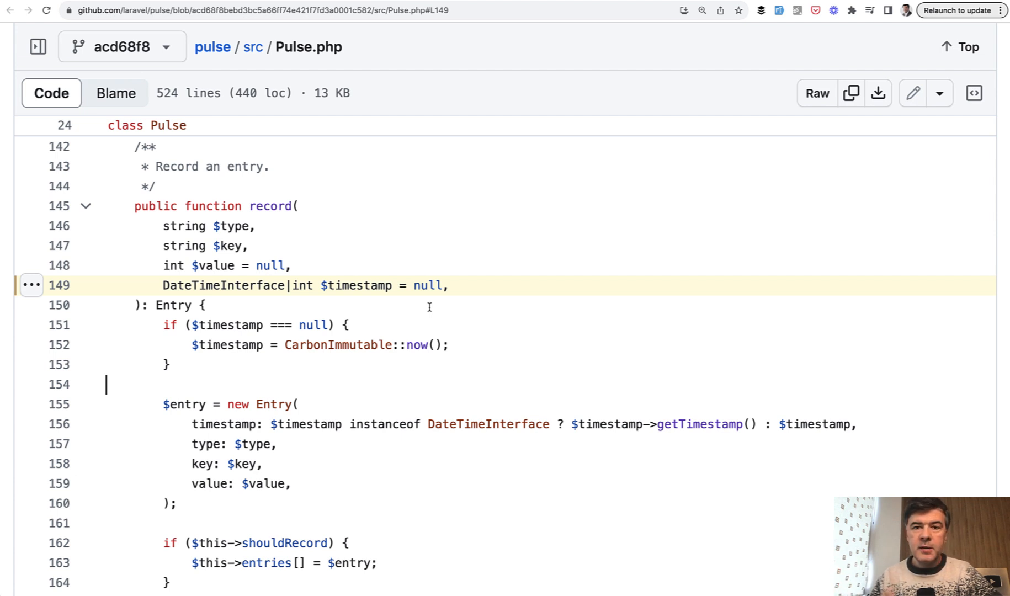
Highlight the timestamp instanceof check in Pulse.php and review the array|int search results
scroll(down, 3)
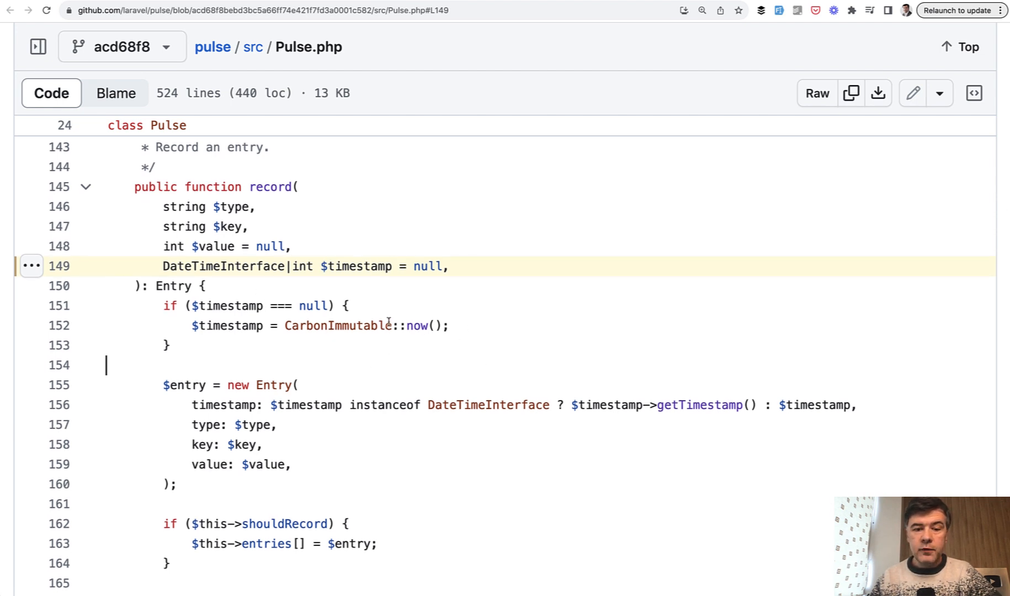
mouse_move(480, 354)
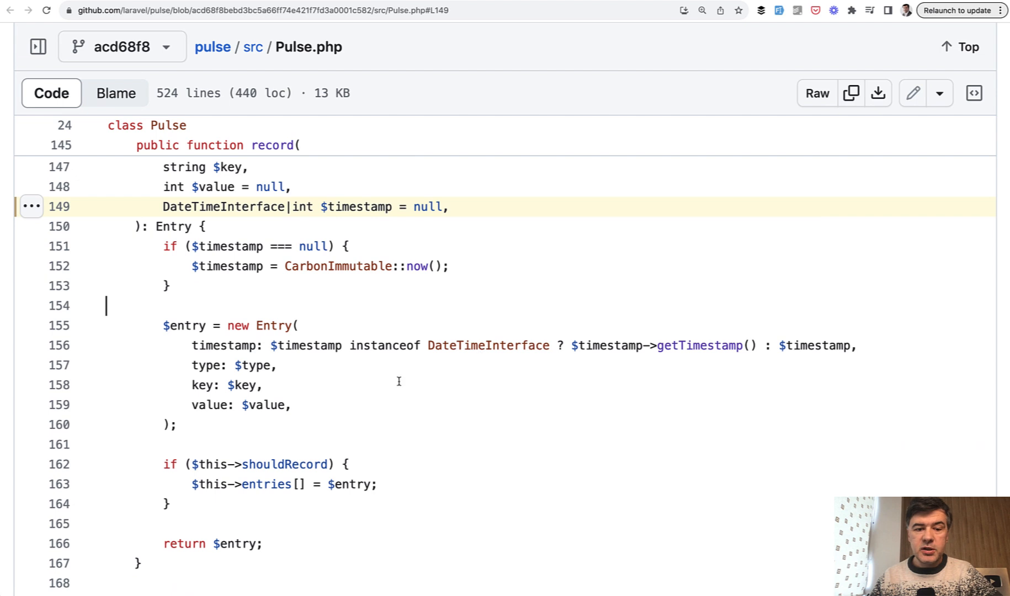
double_click(385, 346)
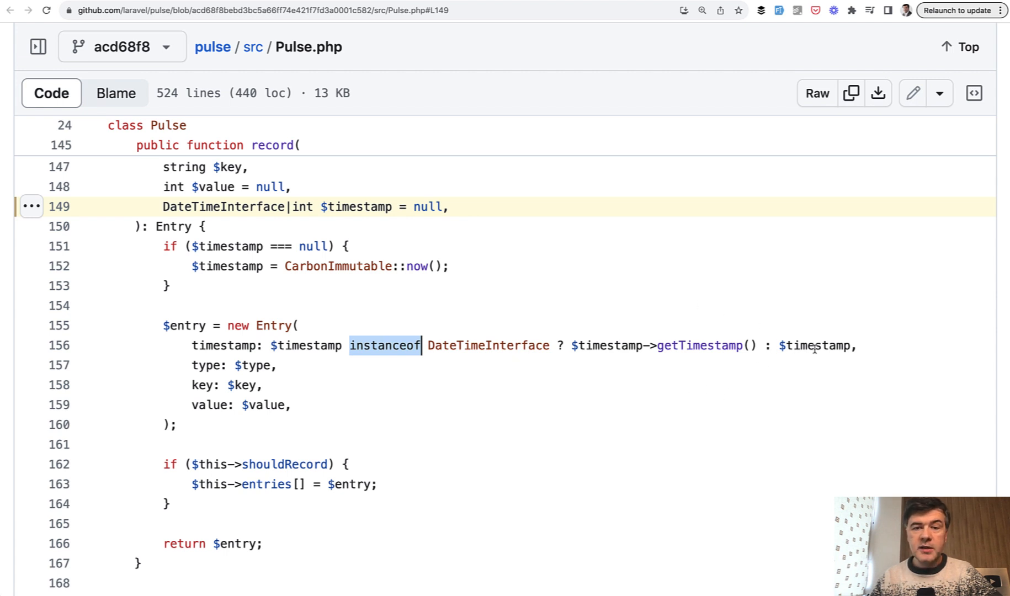
mouse_move(791, 426)
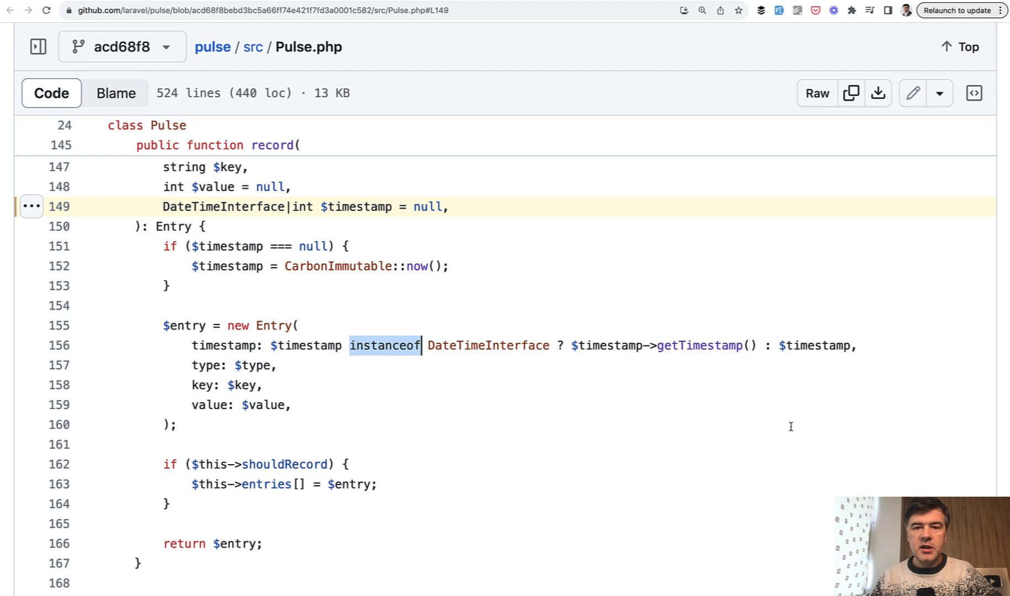
mouse_move(473, 363)
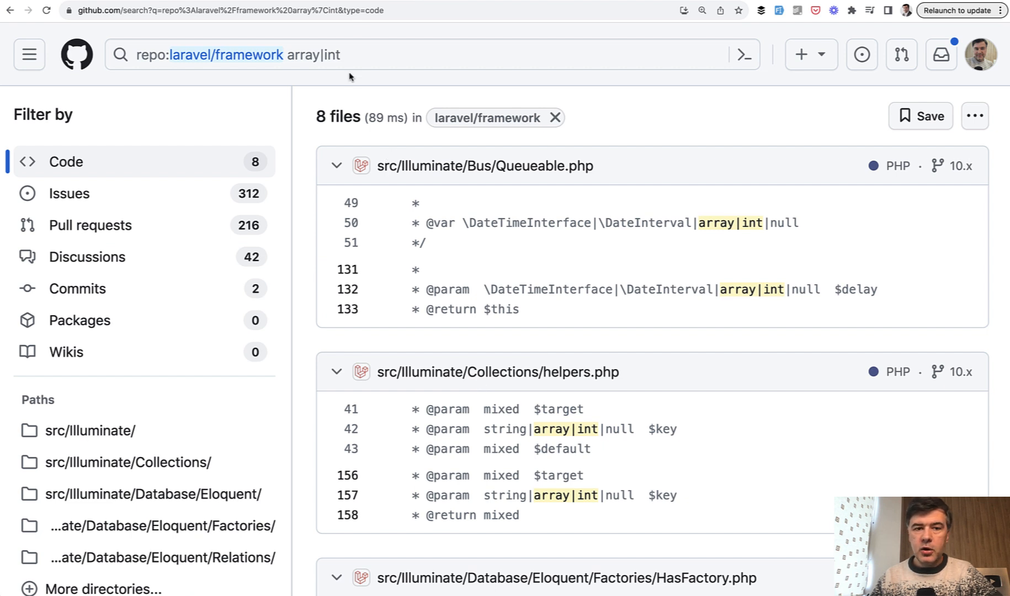
mouse_move(460, 95)
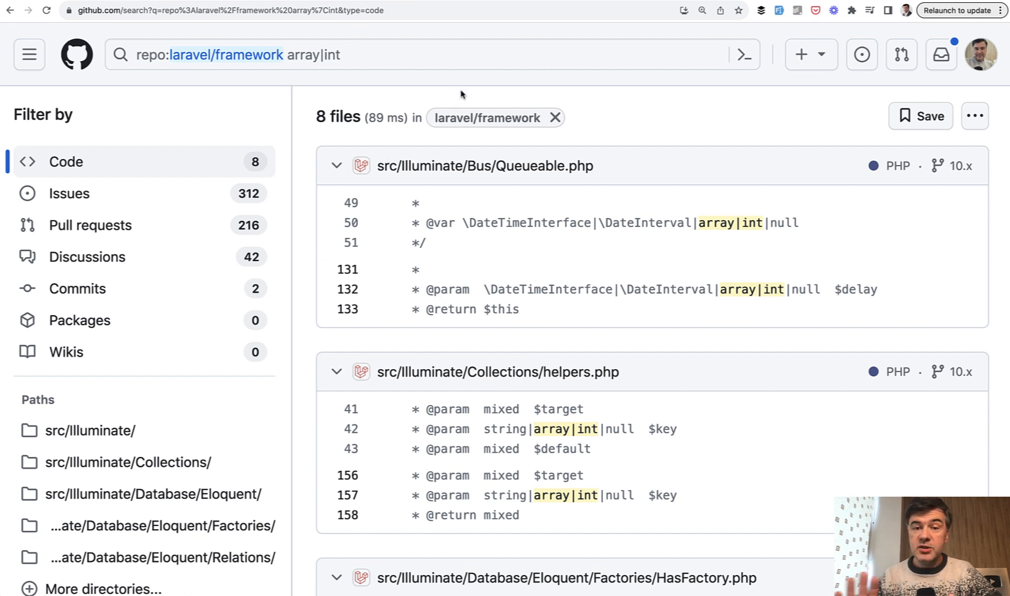
mouse_move(589, 302)
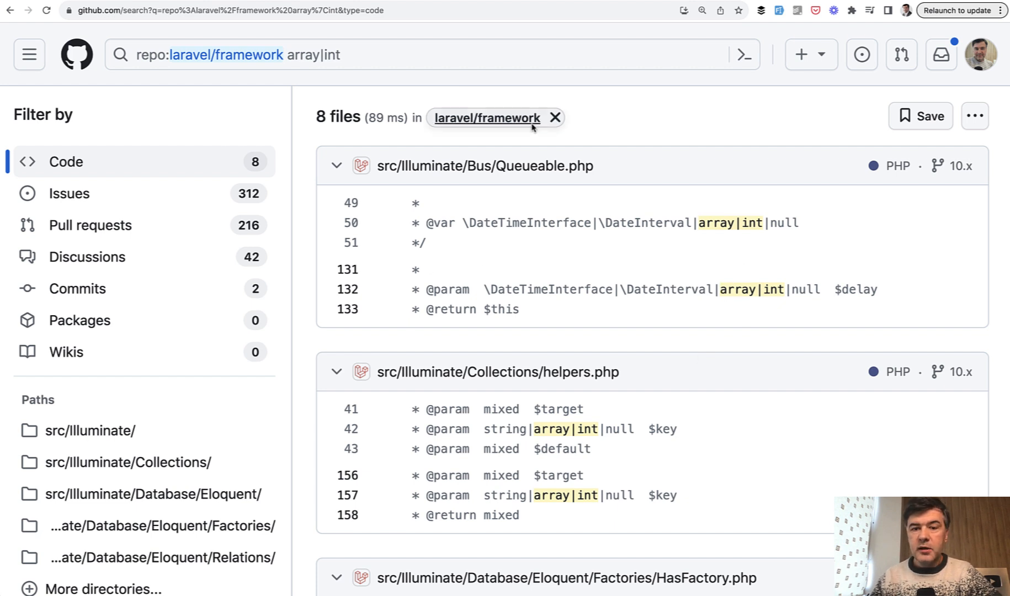
mouse_move(597, 236)
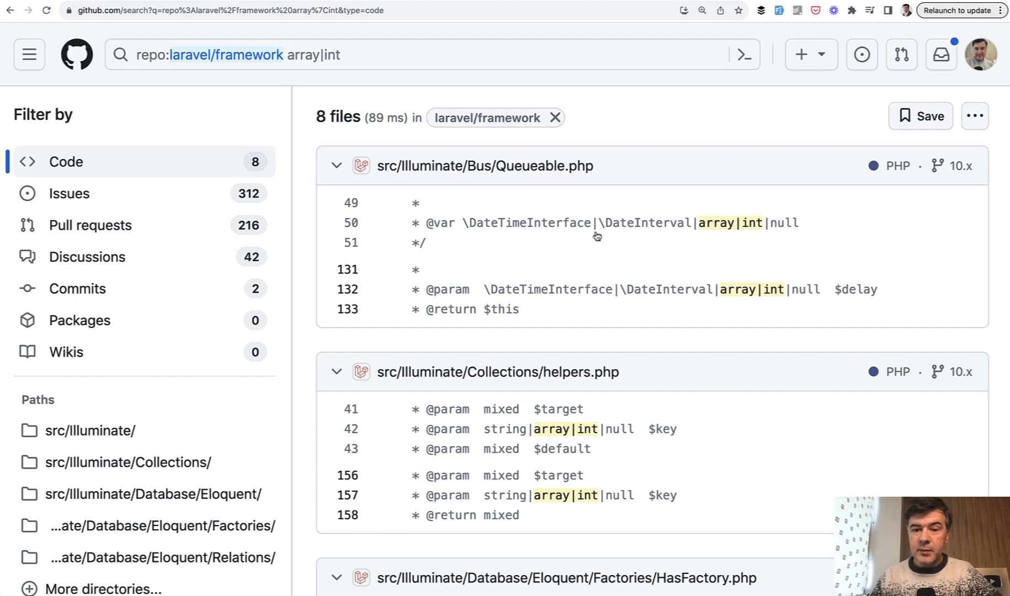
mouse_move(689, 192)
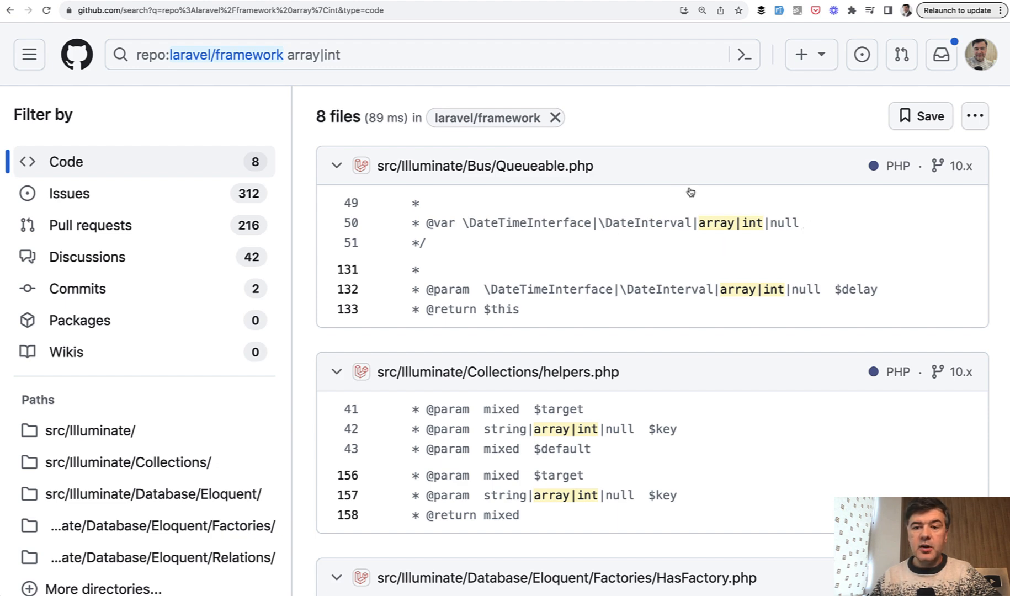
scroll(down, 3)
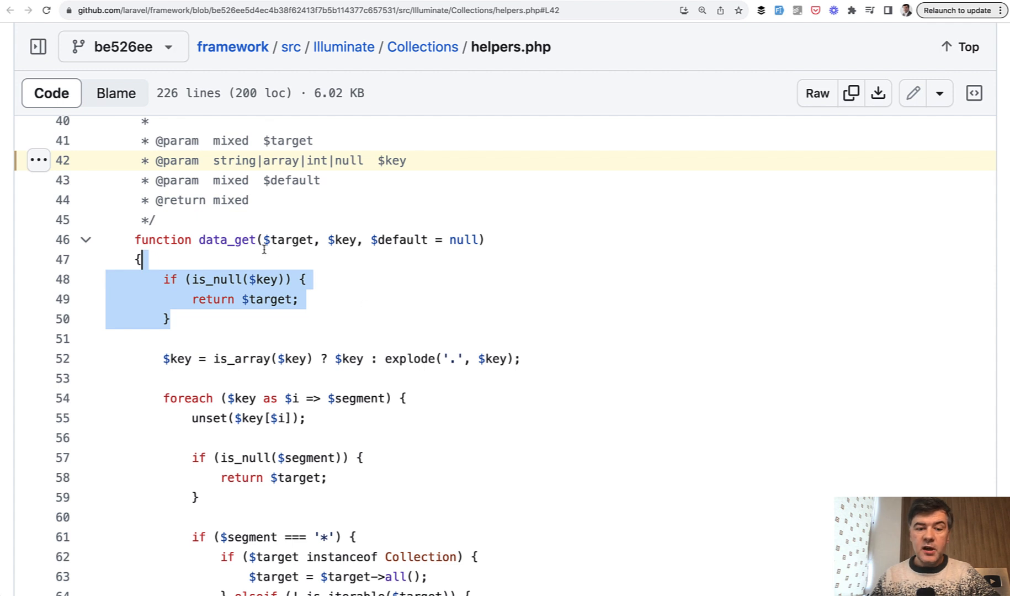
mouse_move(212, 359)
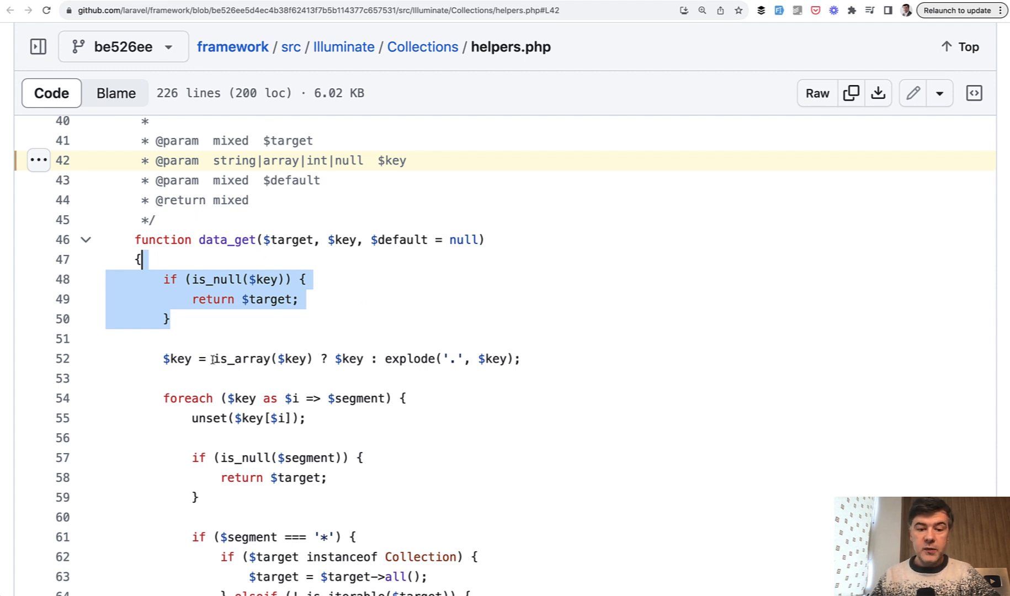
mouse_move(391, 356)
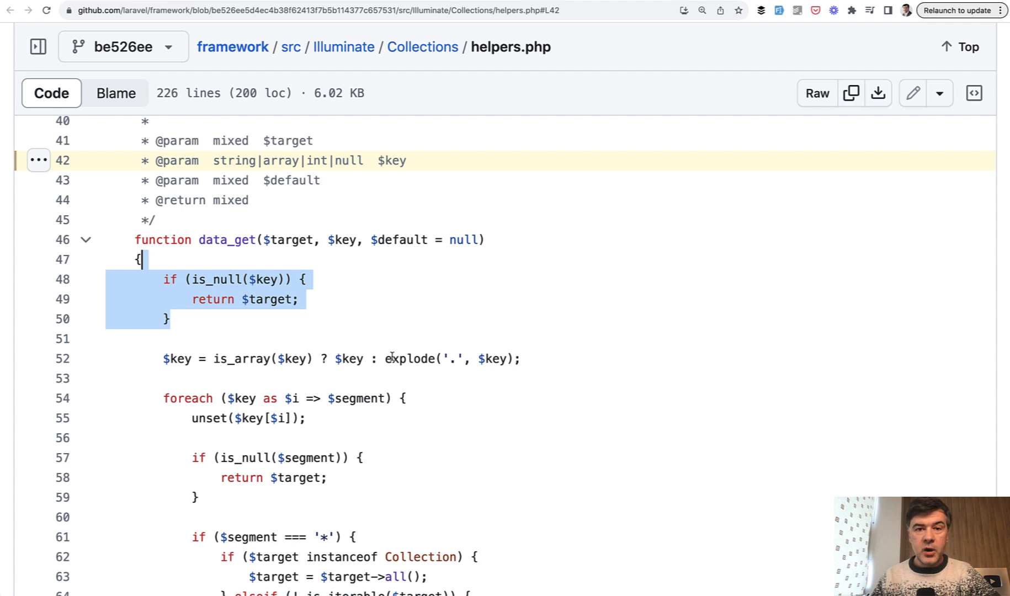
mouse_move(494, 374)
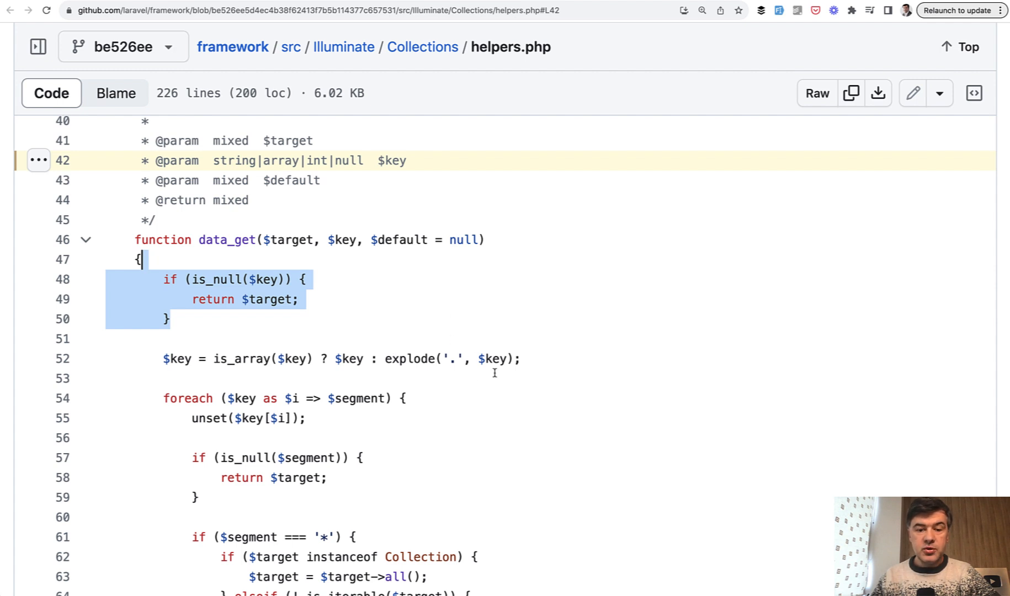
mouse_move(422, 367)
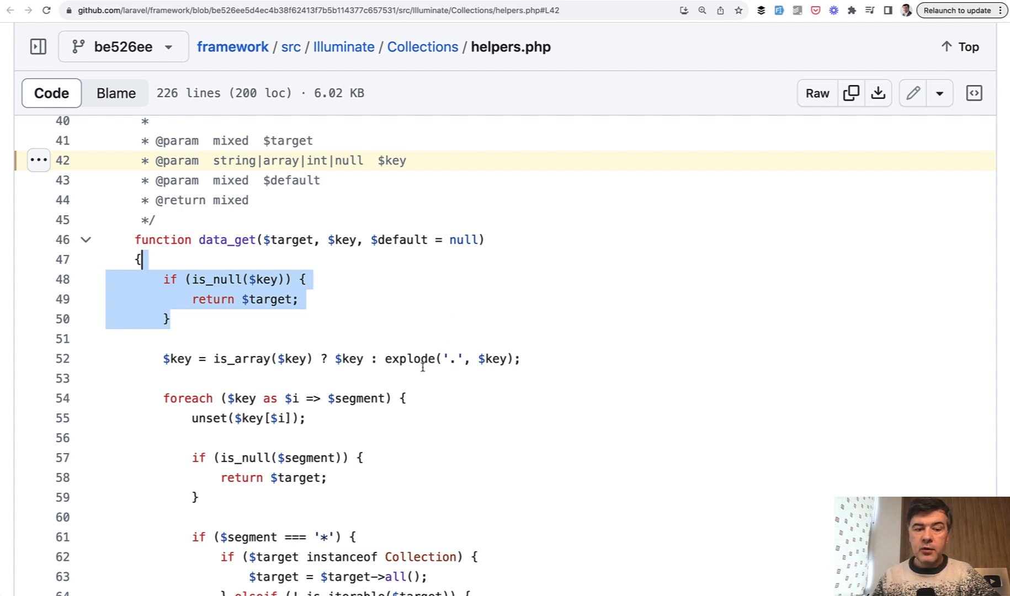
Scroll through data_get in helpers.php, whose key parameter accepts string|array|int|null
scroll(down, 3)
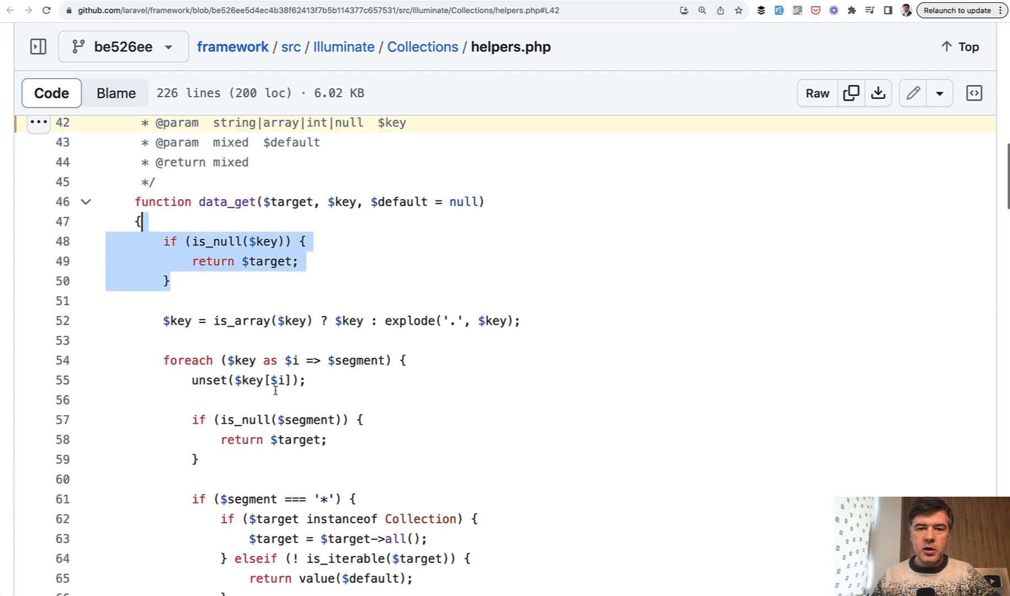
scroll(down, 3)
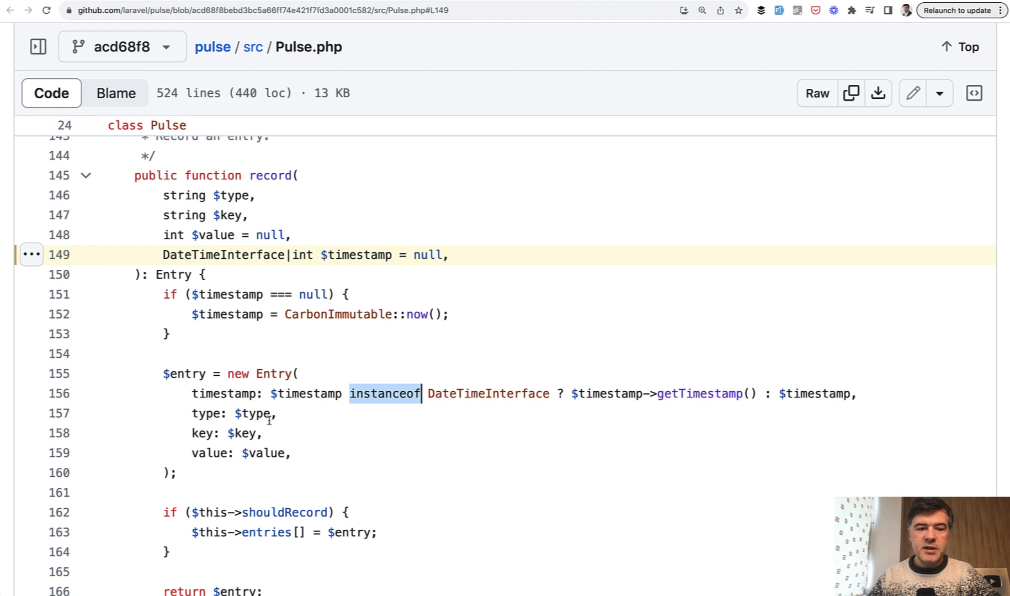
mouse_move(281, 277)
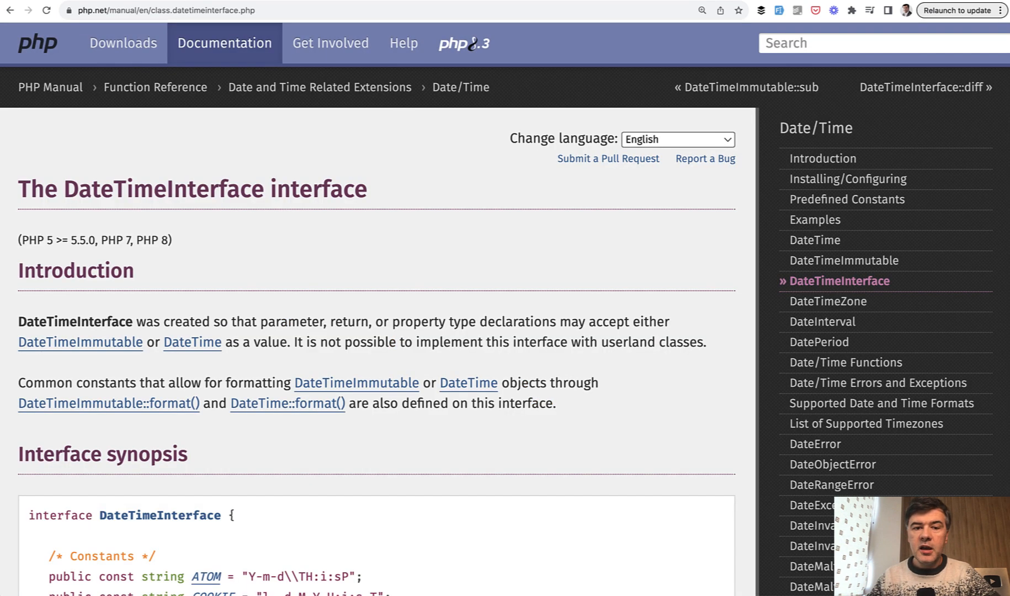
mouse_move(400, 270)
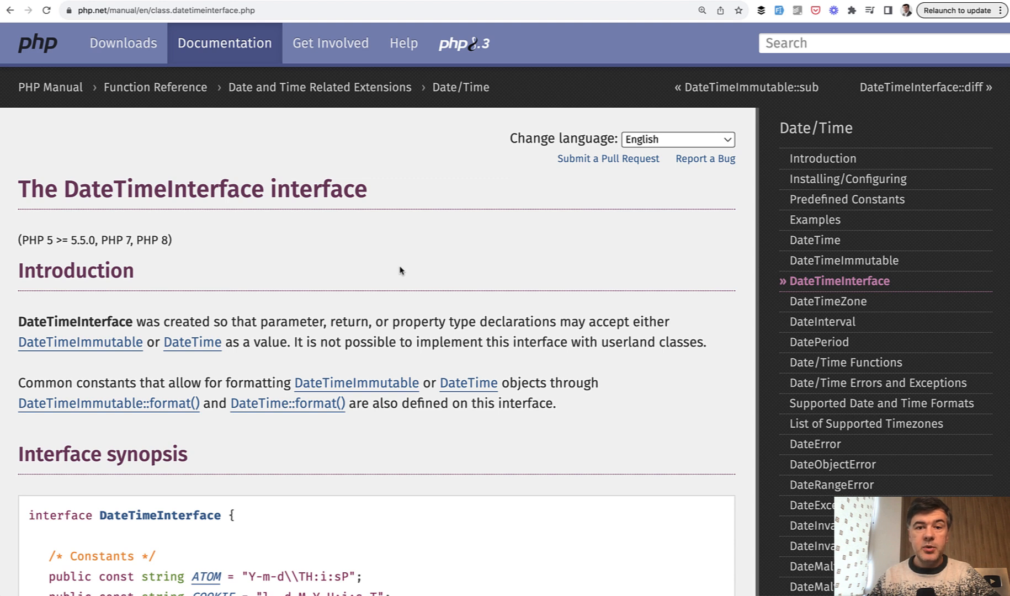
mouse_move(442, 217)
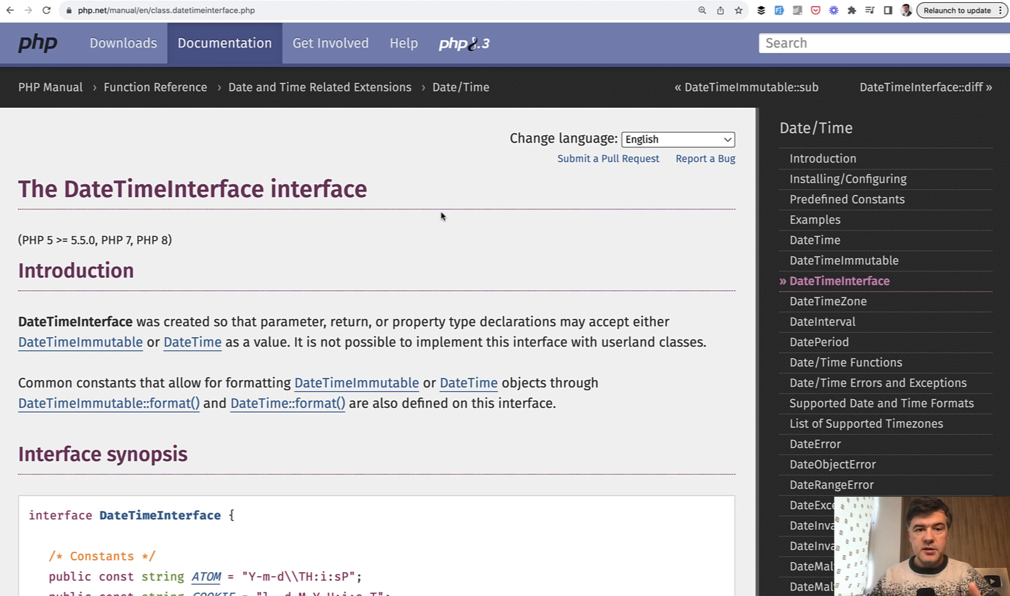
Go to the DateTime class page and view its synopsis implementing DateTimeInterface
click(815, 240)
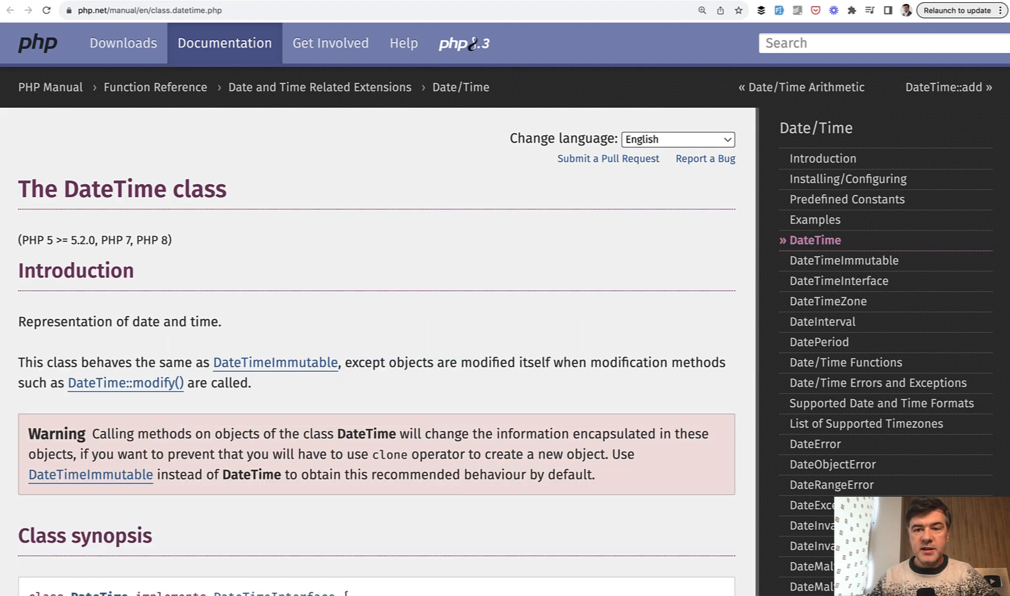
mouse_move(302, 262)
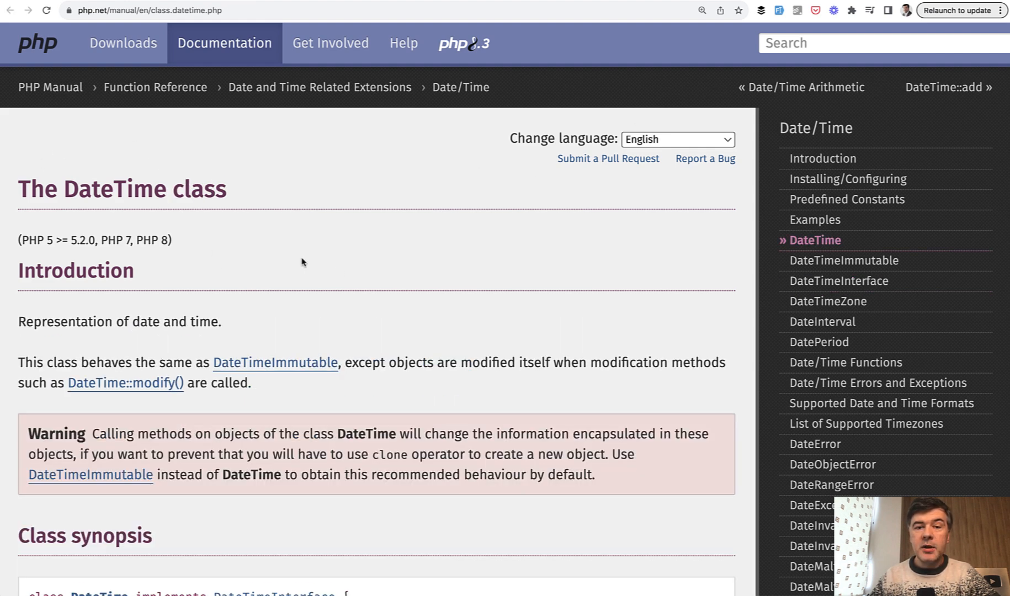
scroll(down, 3)
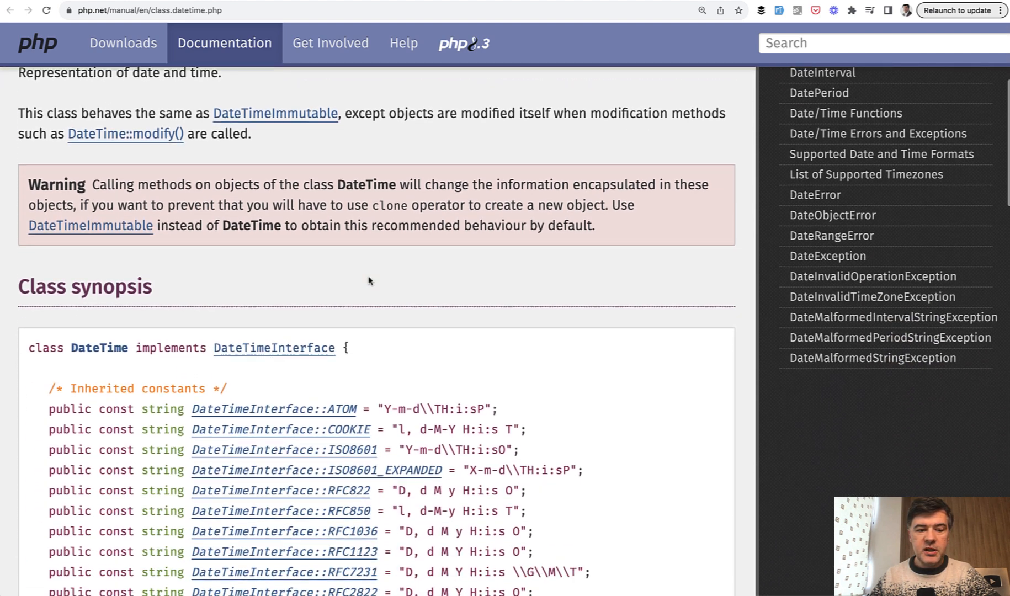
scroll(down, 3)
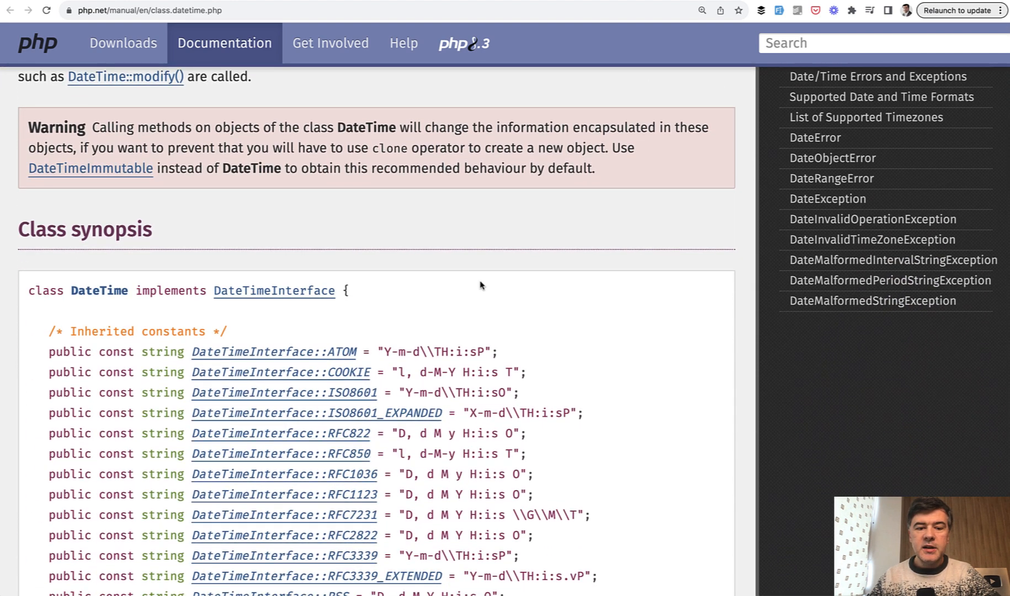
mouse_move(723, 281)
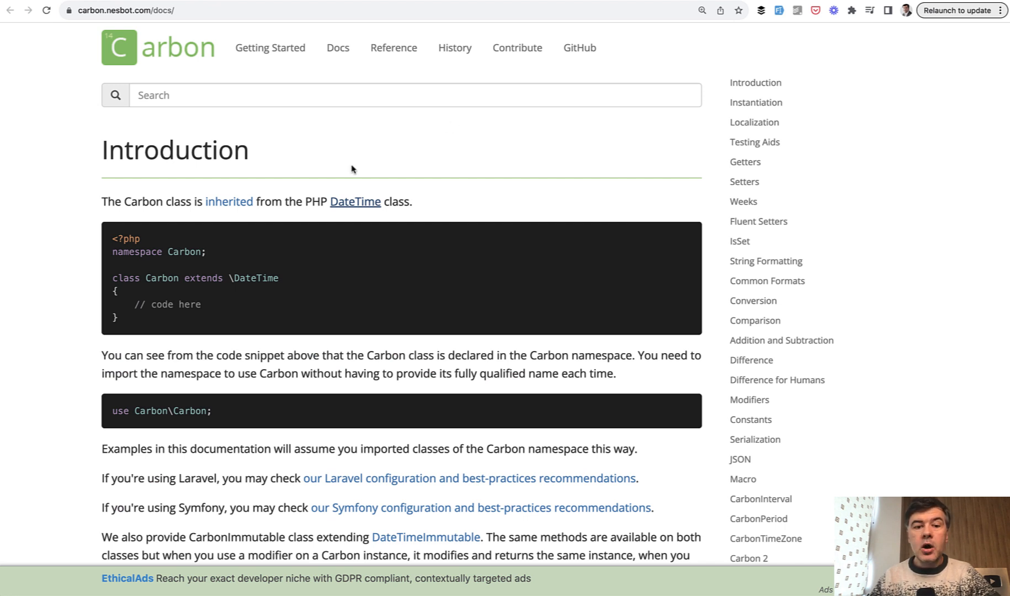
mouse_move(528, 228)
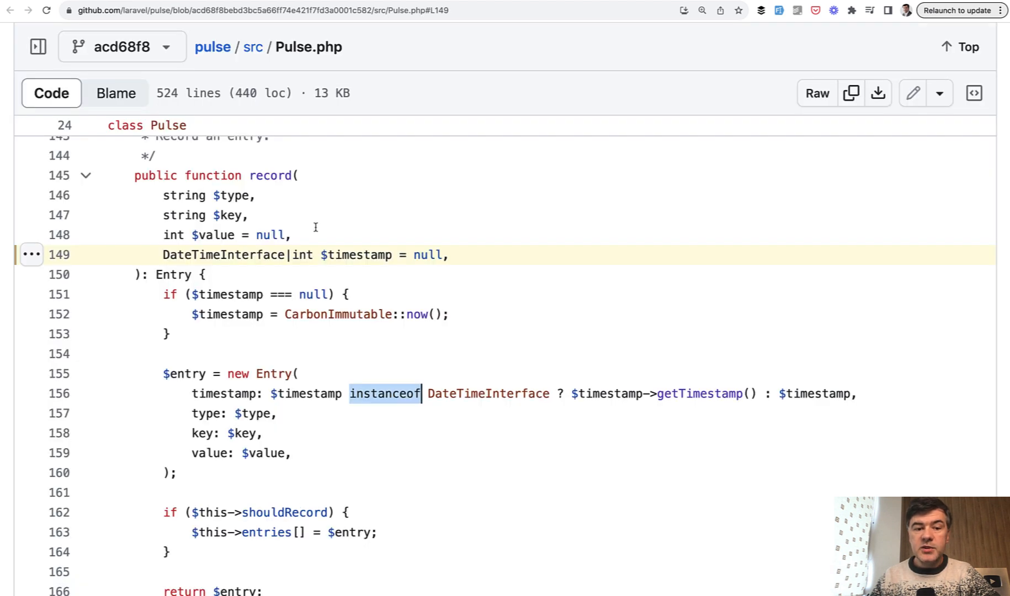
mouse_move(260, 263)
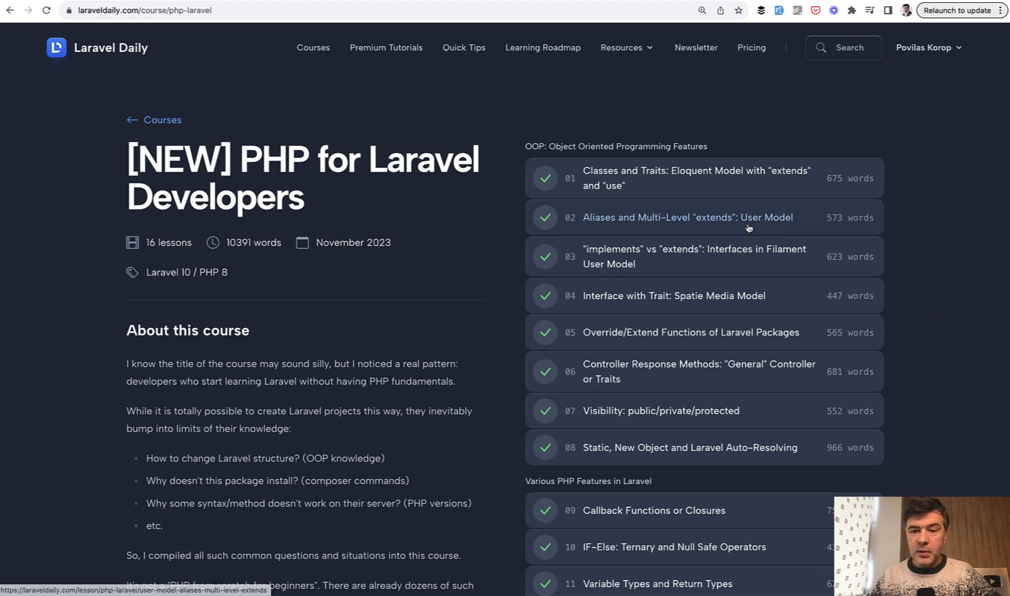
mouse_move(791, 253)
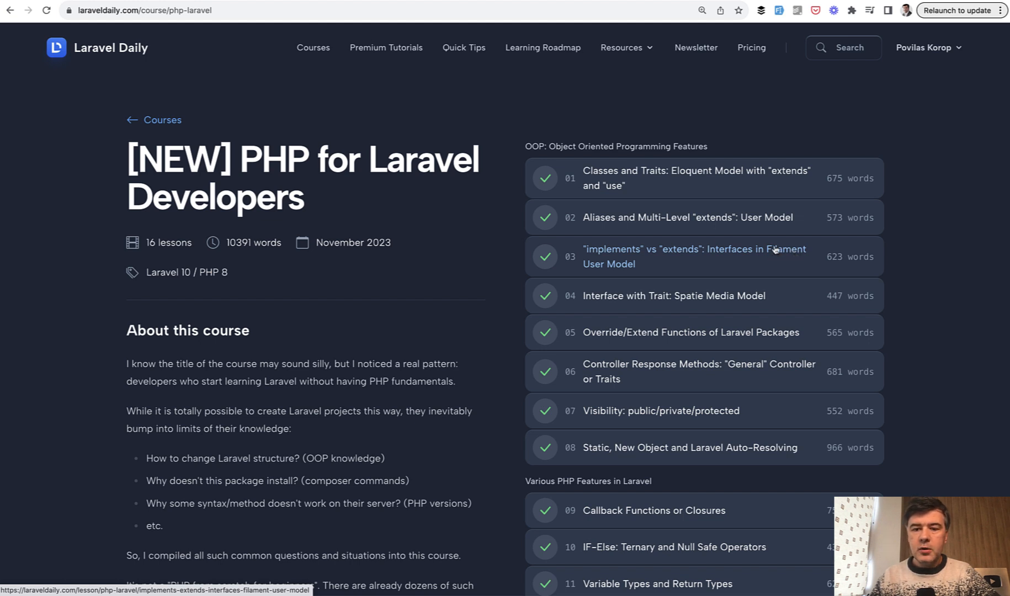
mouse_move(918, 265)
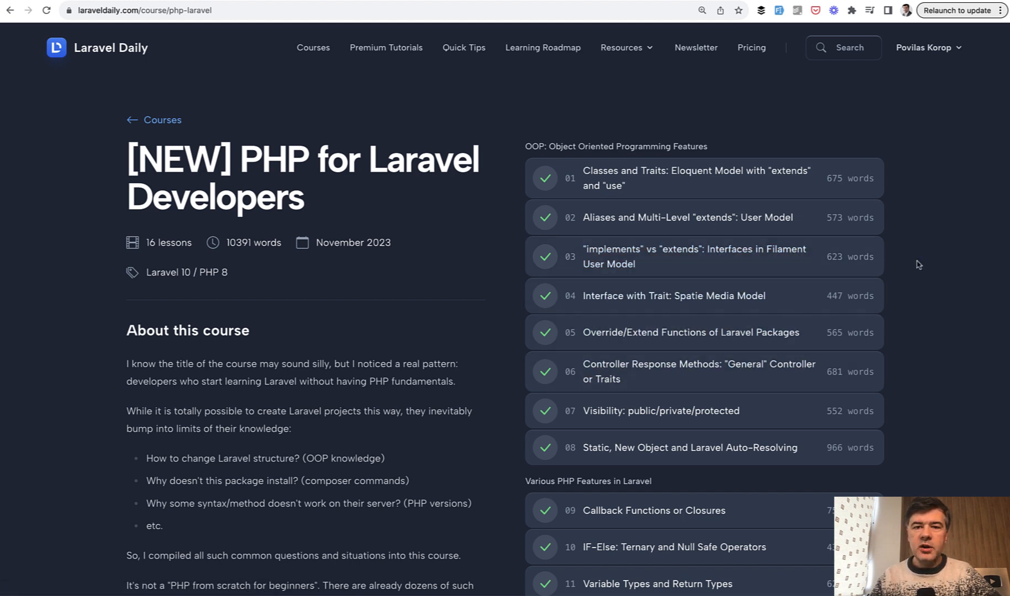